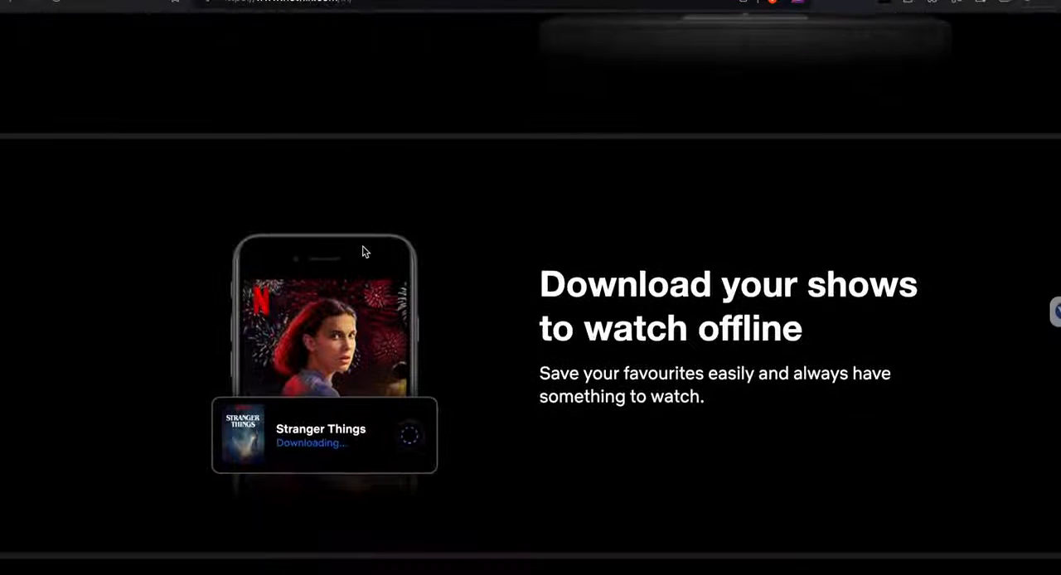
From the Account page, open Manage extra members and choose Cancel slot for the extra member slot
scroll("down", 3)
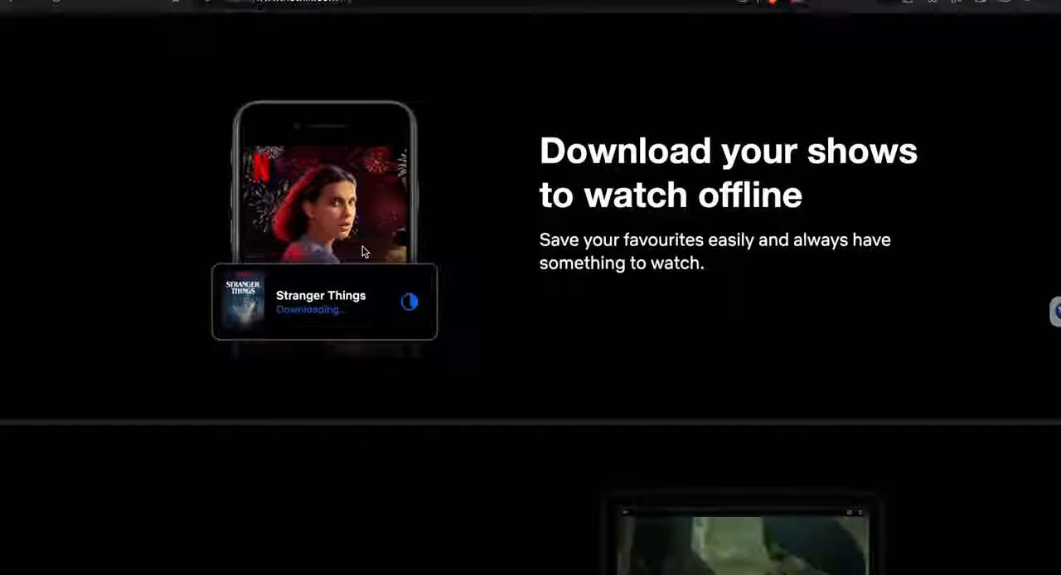
scroll("down", 3)
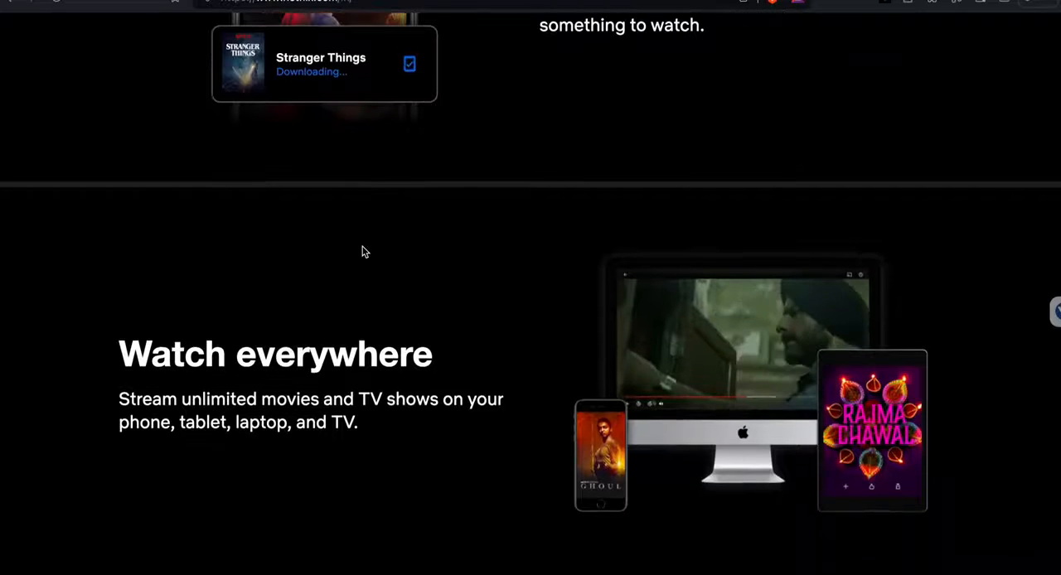
scroll("down", 3)
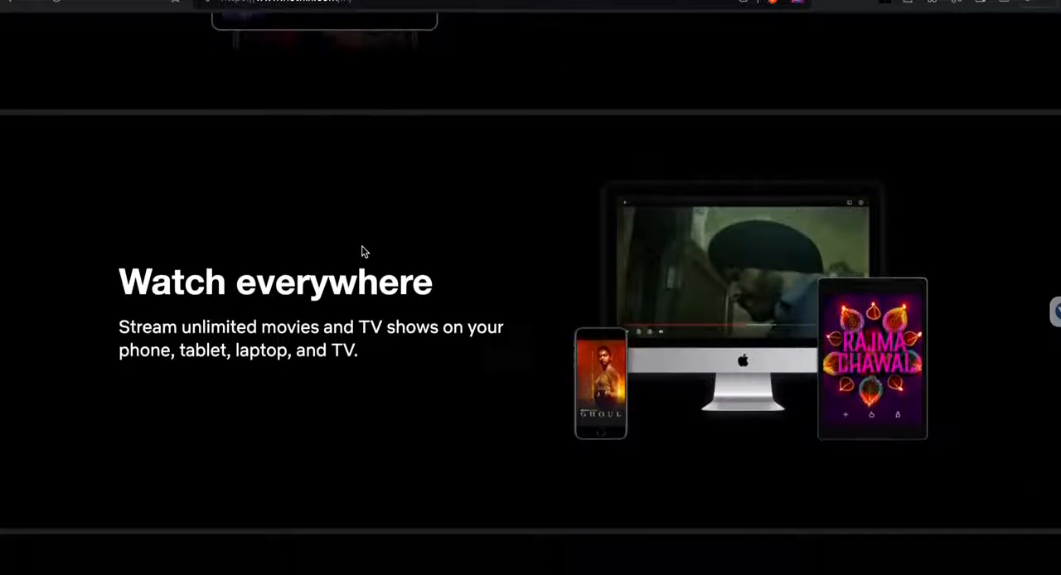
scroll("down", 3)
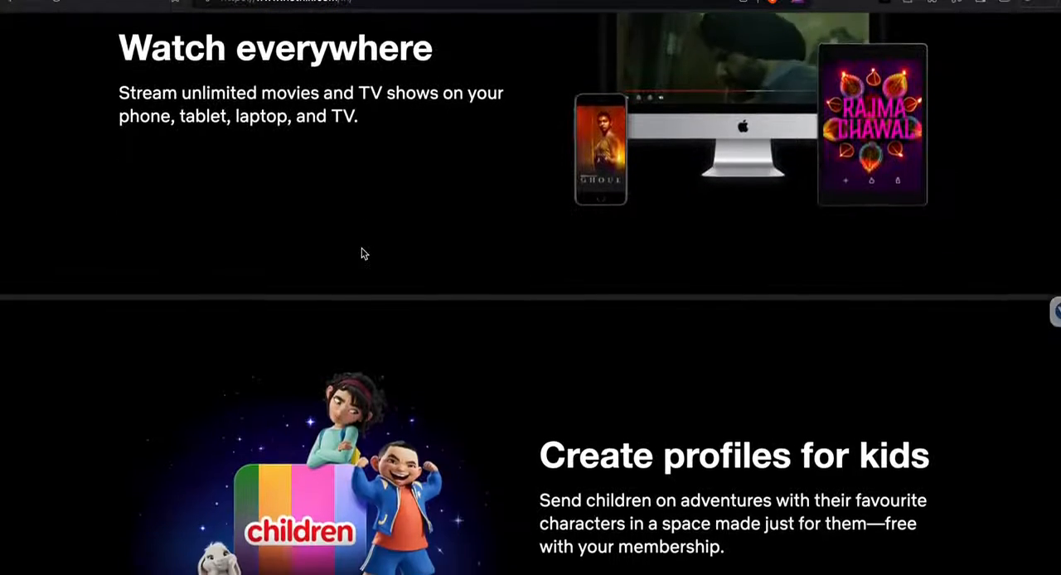
scroll("down", 3)
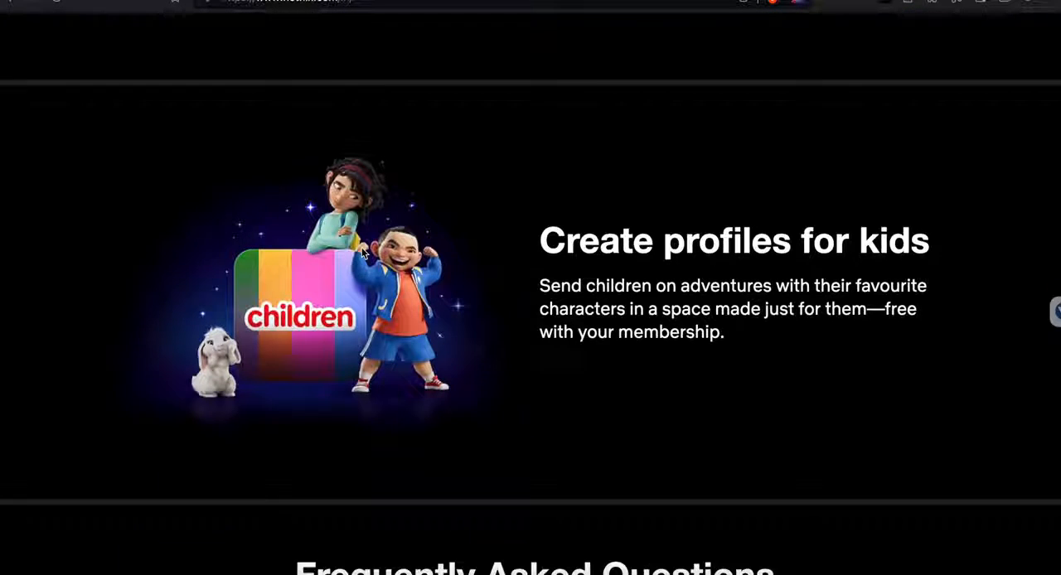
scroll("down", 3)
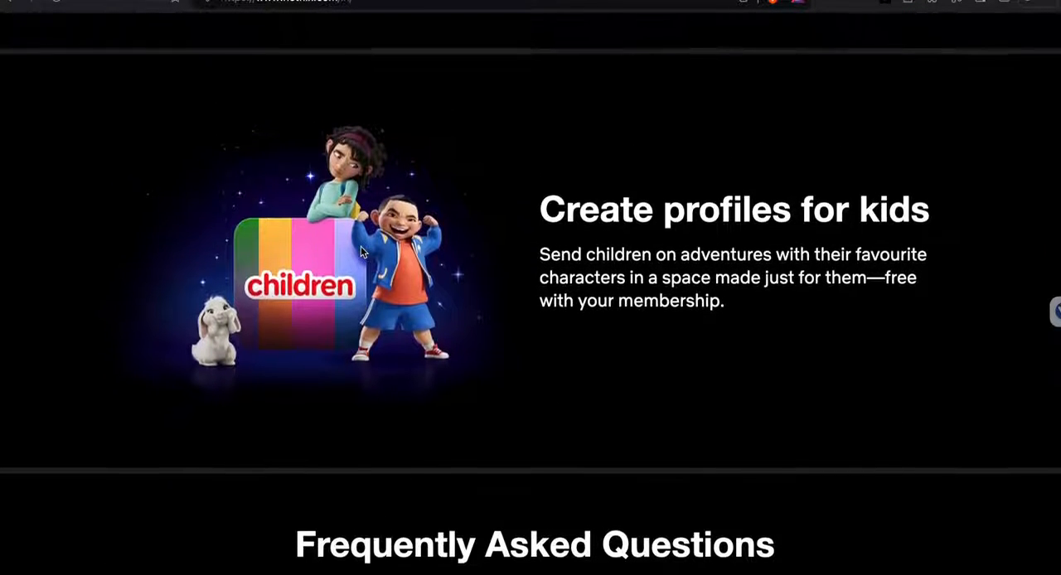
scroll("up", 3)
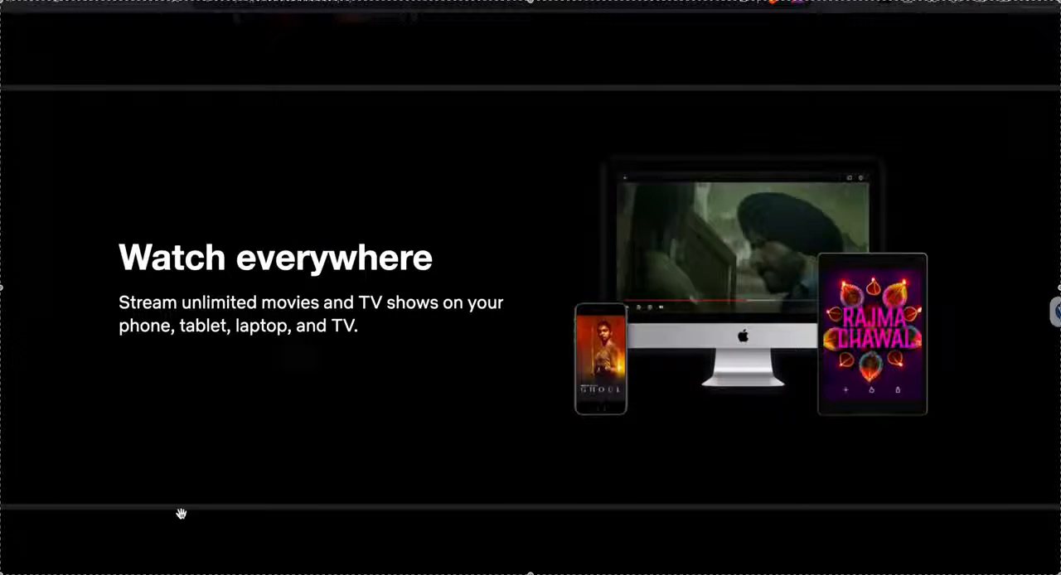
scroll("down", 3)
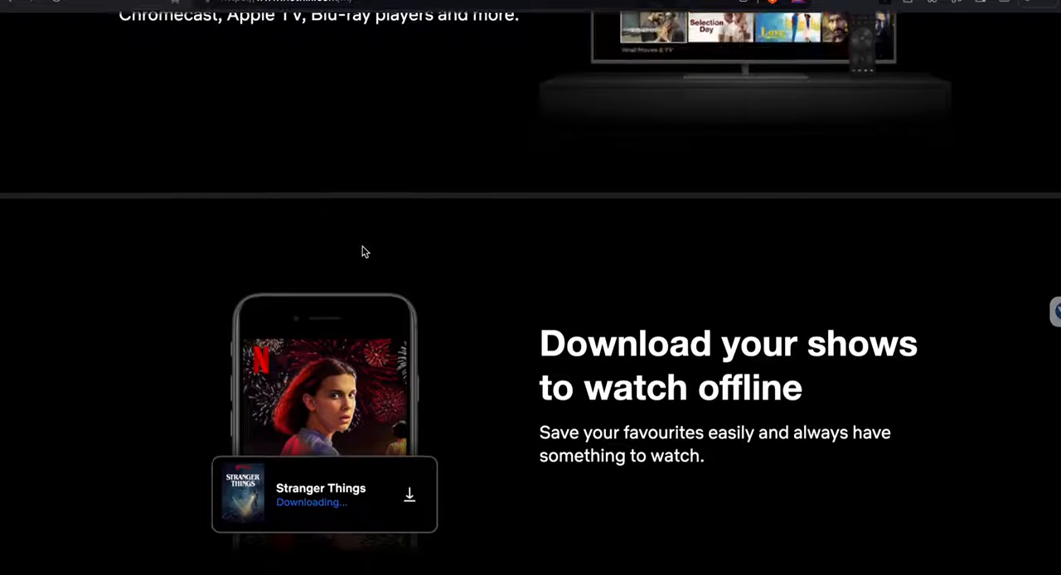
scroll("down", 3)
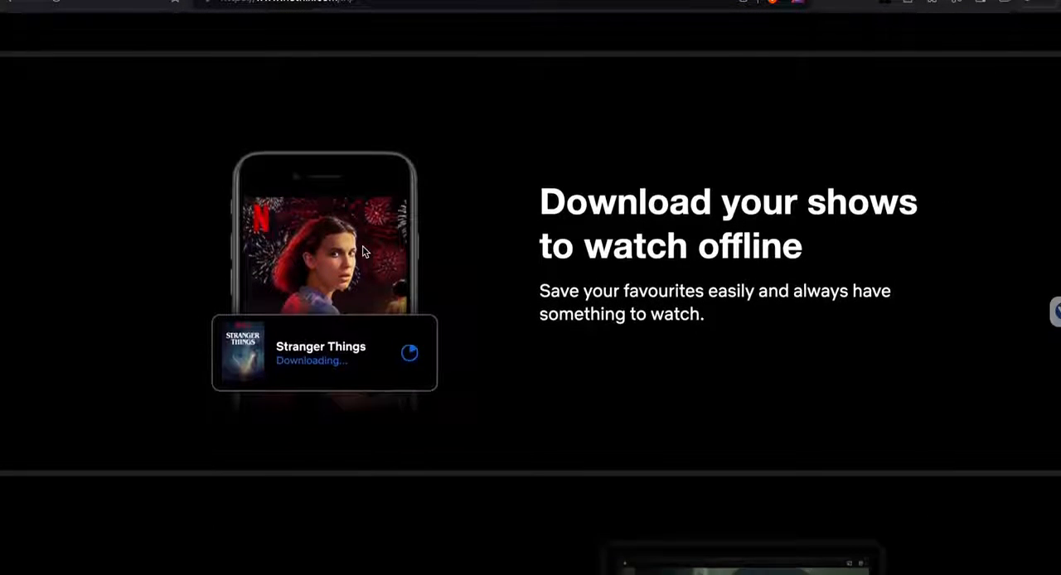
scroll("down", 3)
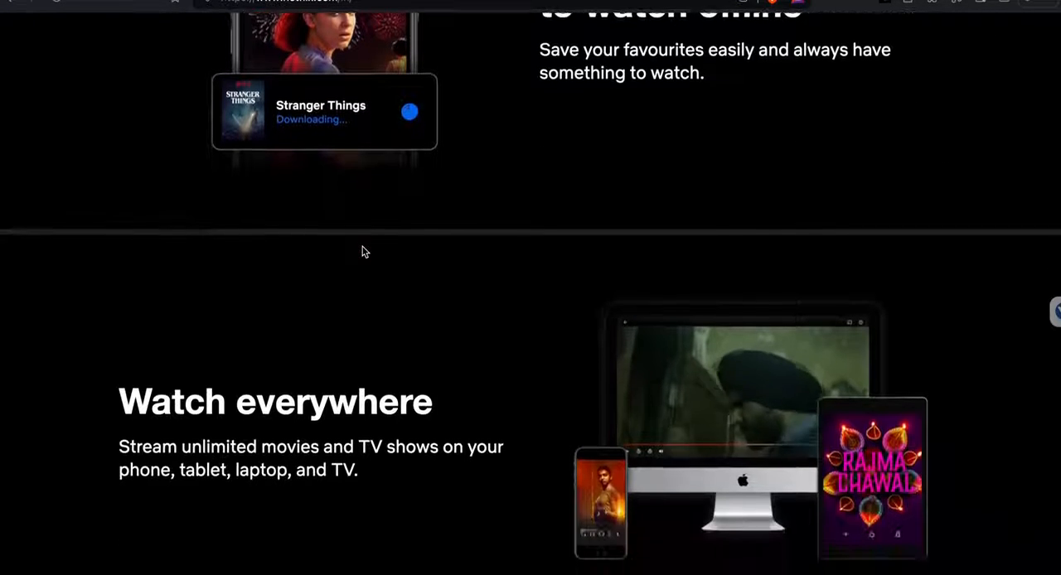
scroll("down", 3)
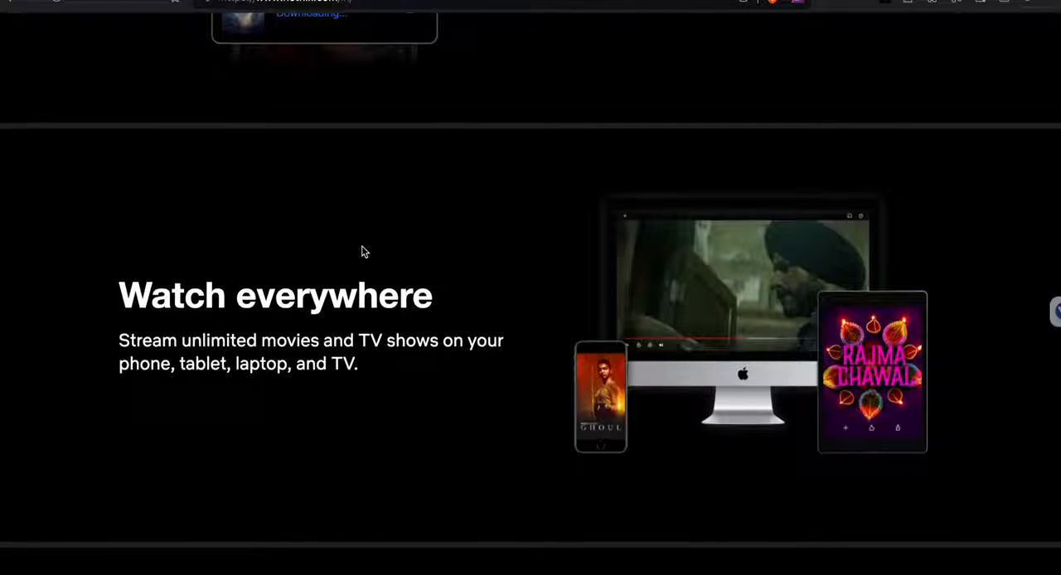
scroll("down", 3)
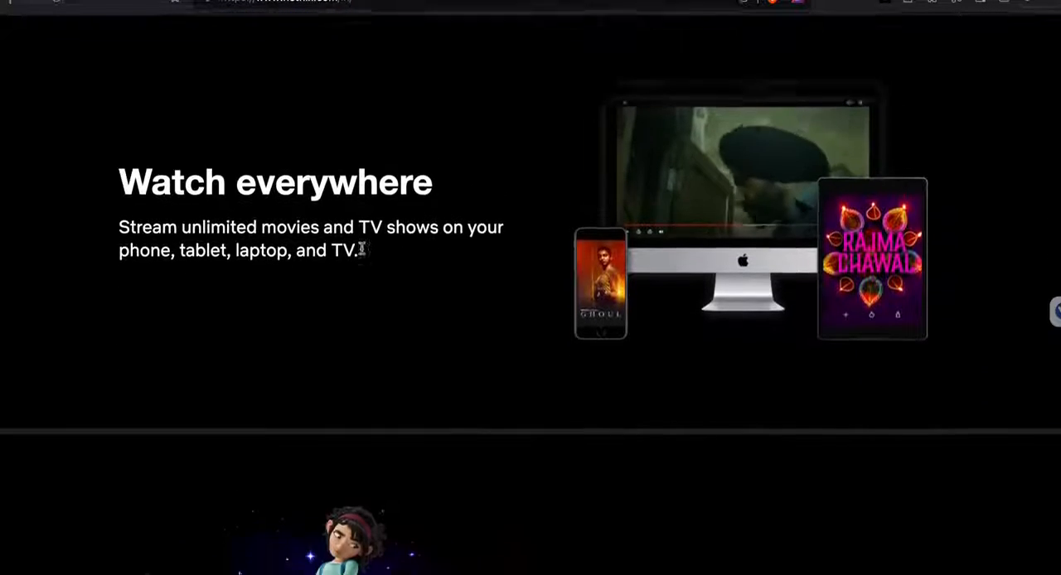
scroll("down", 3)
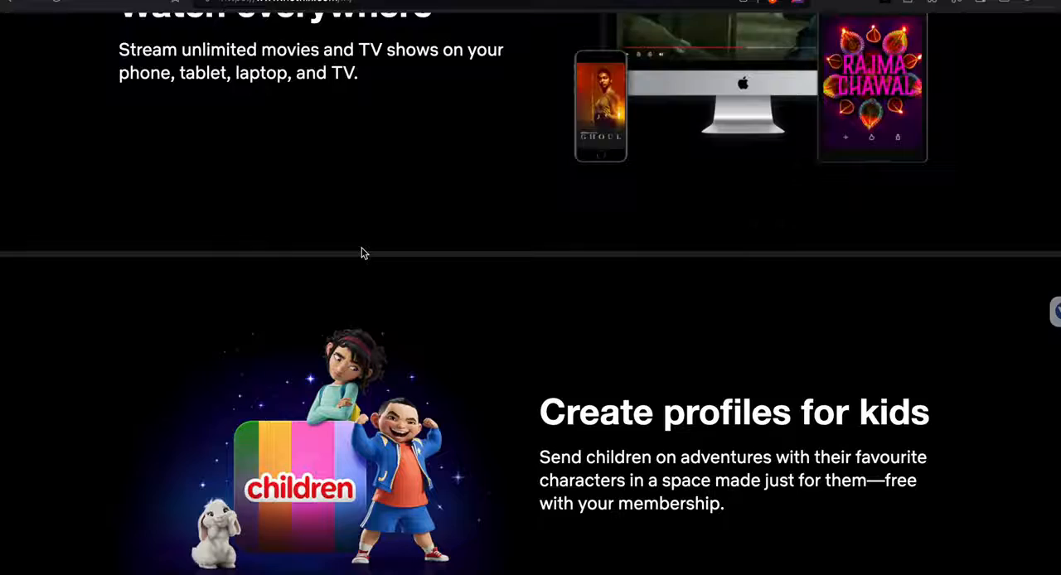
scroll("down", 3)
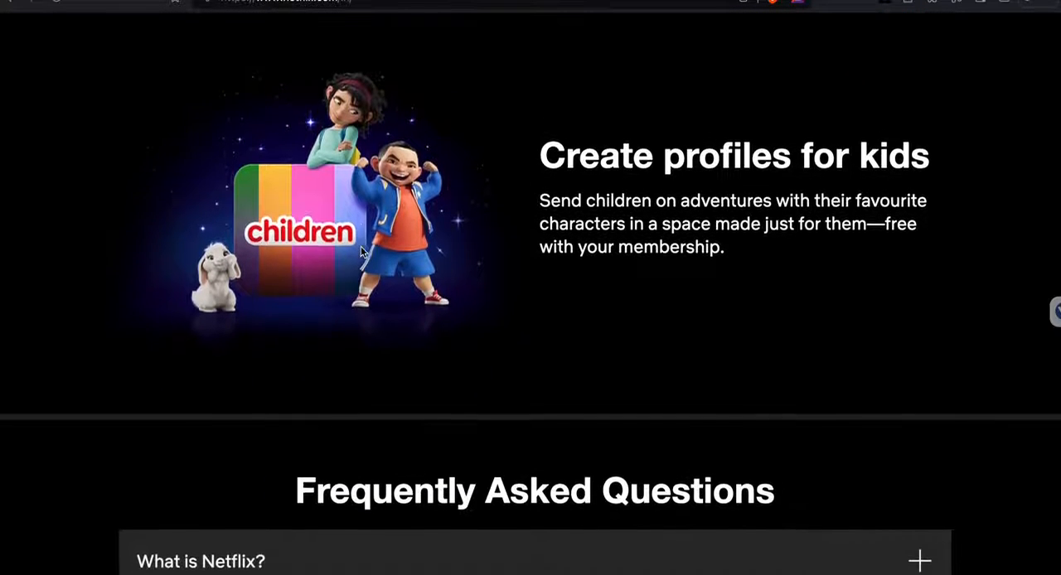
scroll("down", 3)
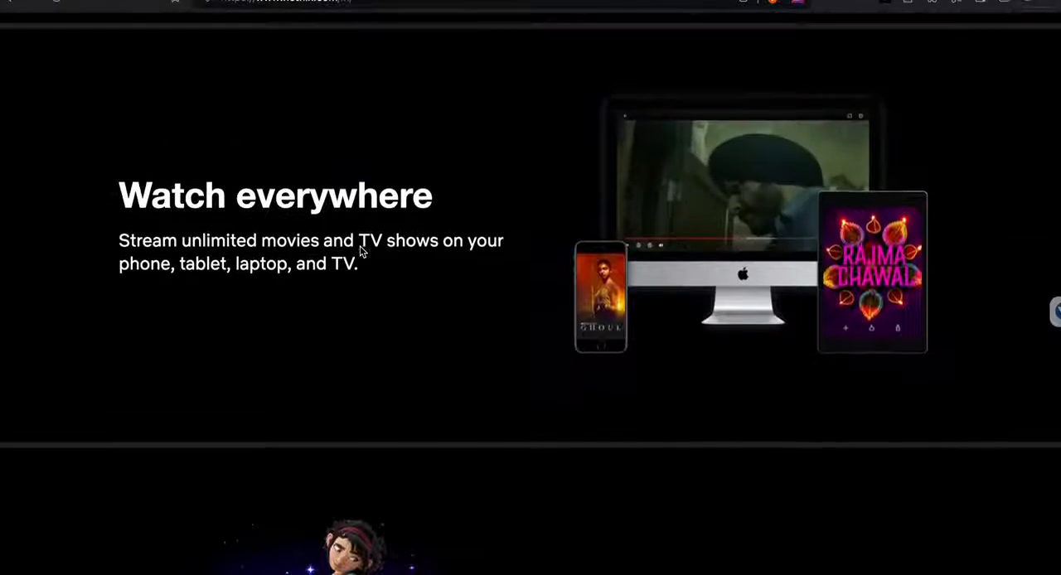
scroll("up", 3)
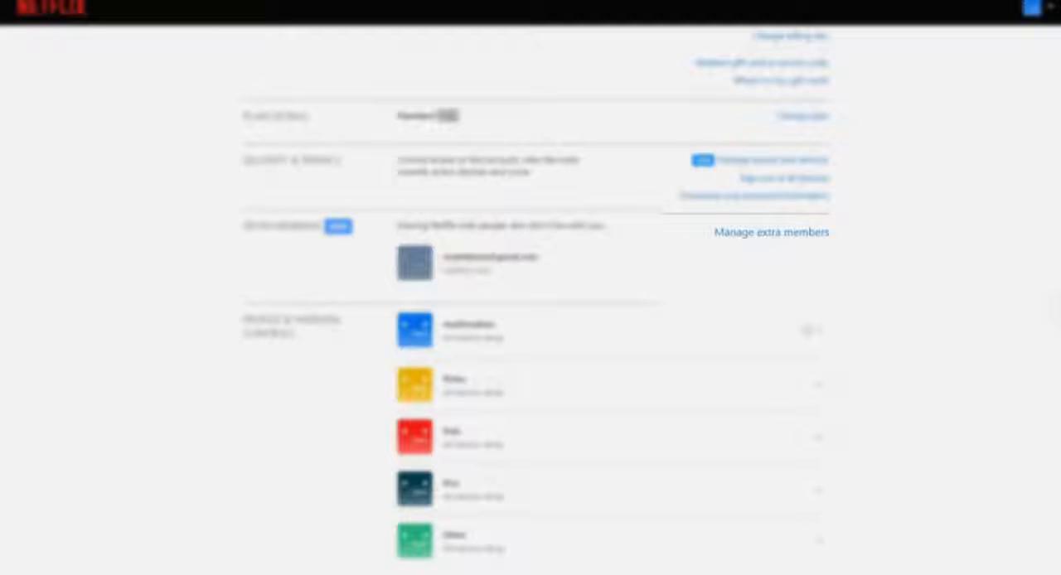
left_click(769, 232)
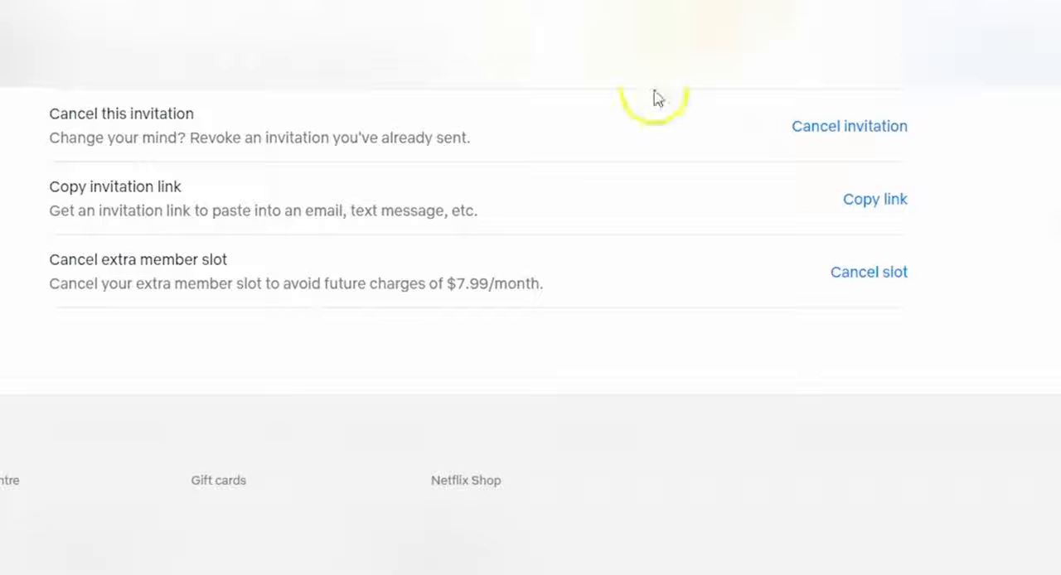
mouse_move(361, 286)
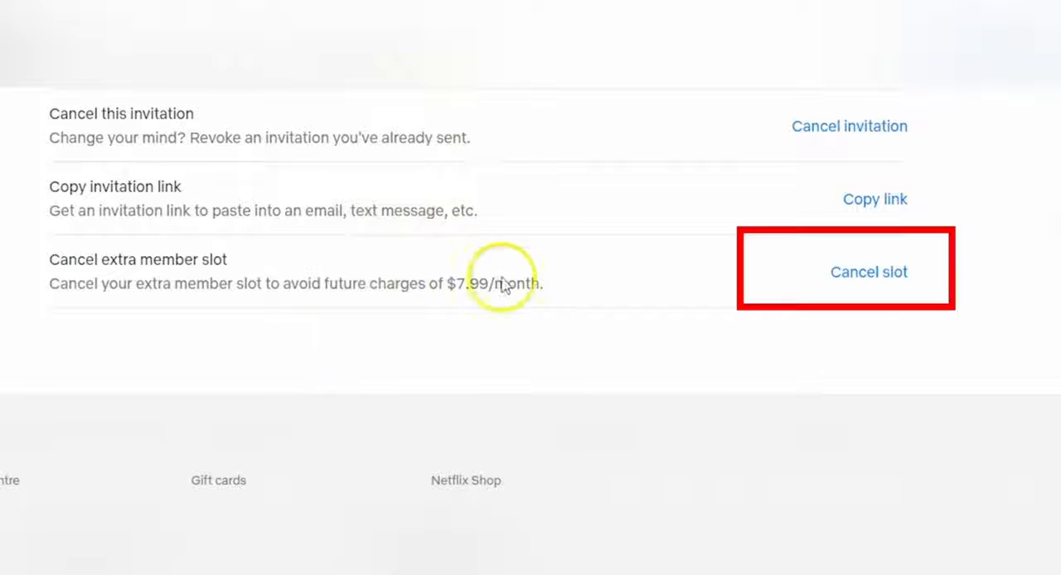
left_click(868, 272)
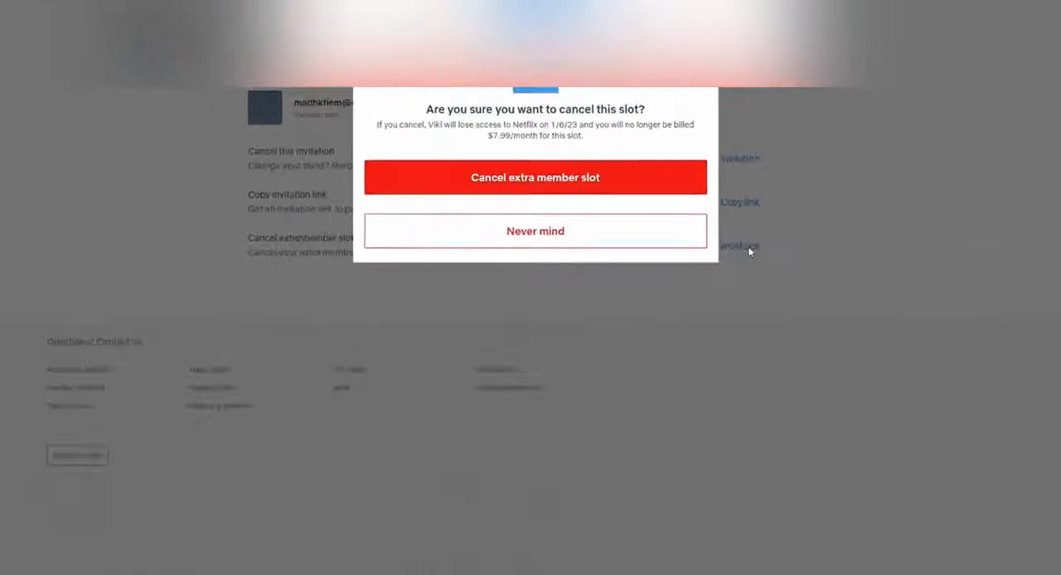